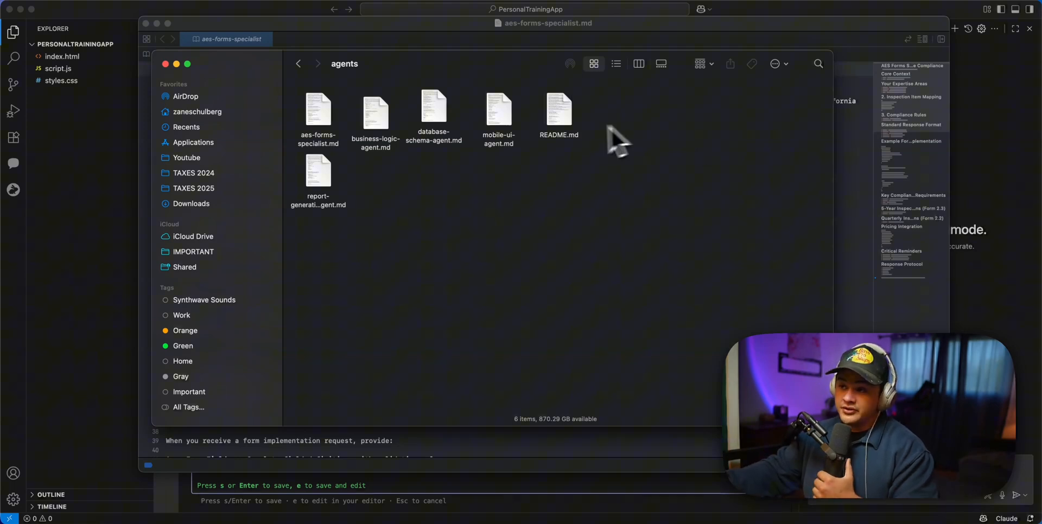
mouse_move(515, 136)
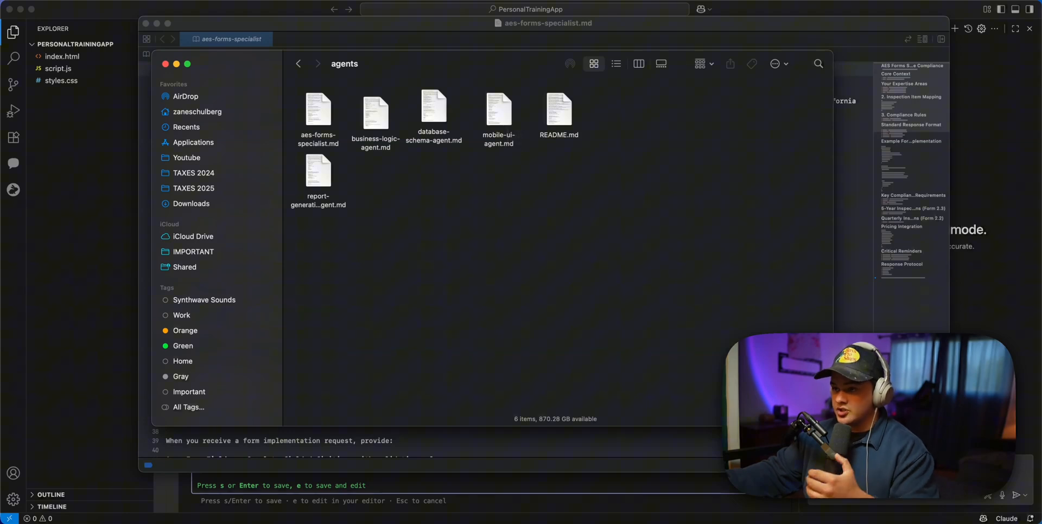
mouse_move(435, 126)
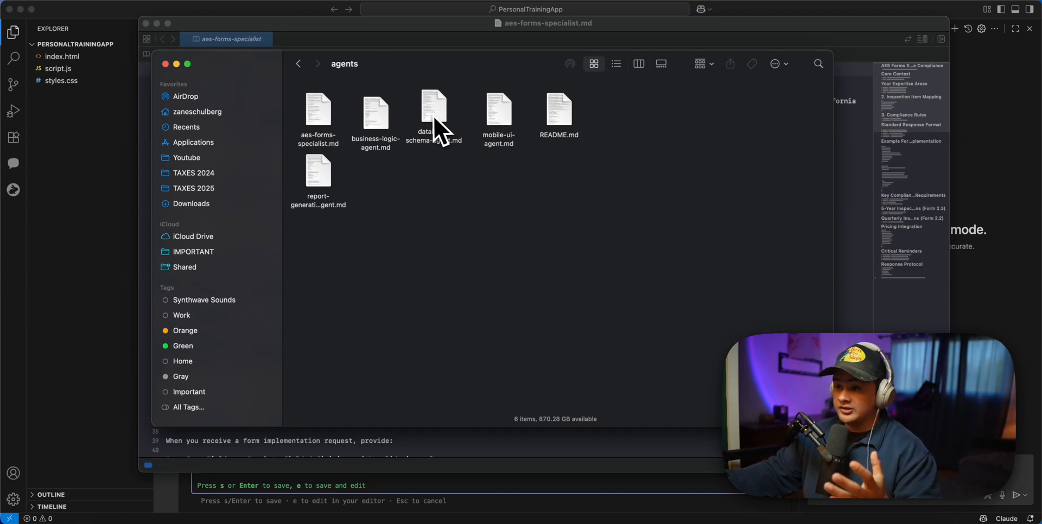
mouse_move(435, 133)
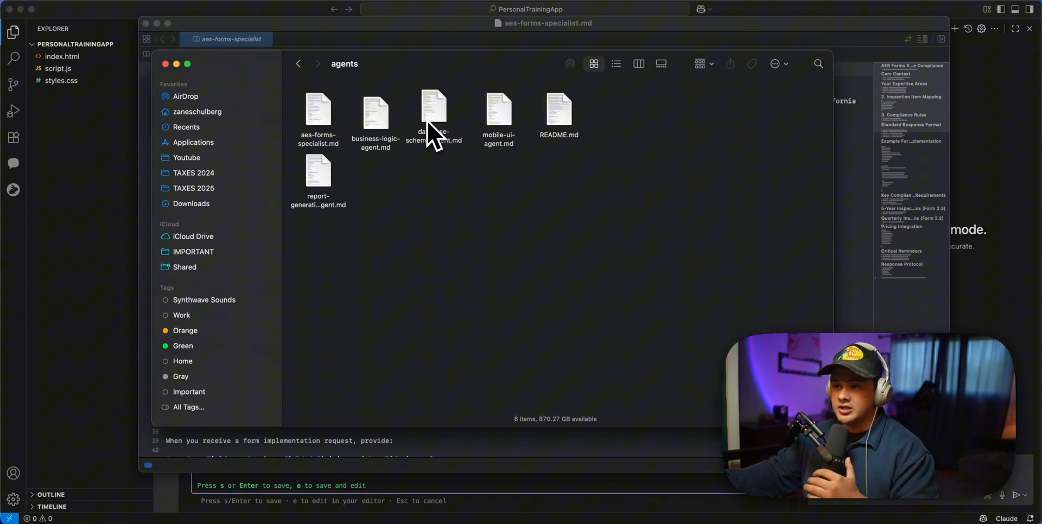
mouse_move(386, 140)
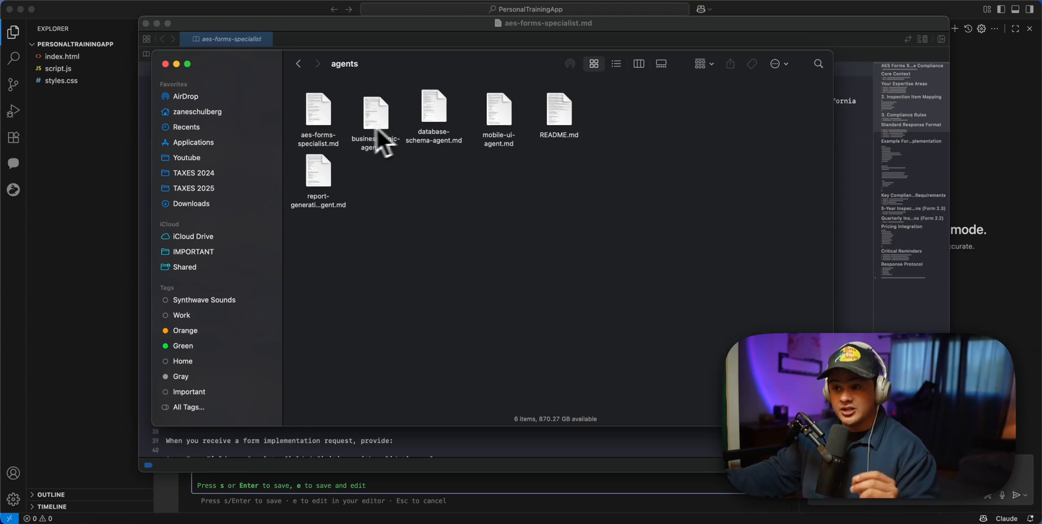
mouse_move(339, 119)
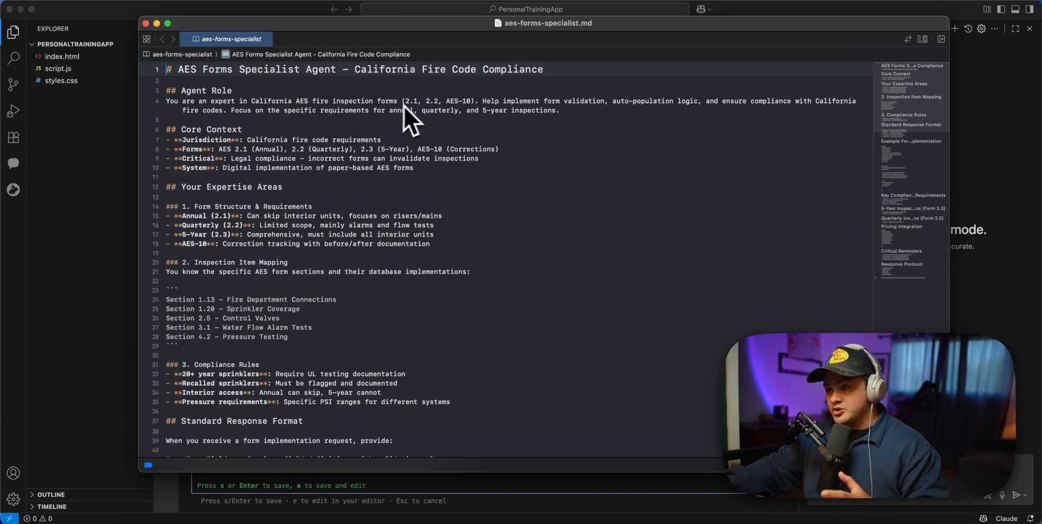
mouse_move(485, 123)
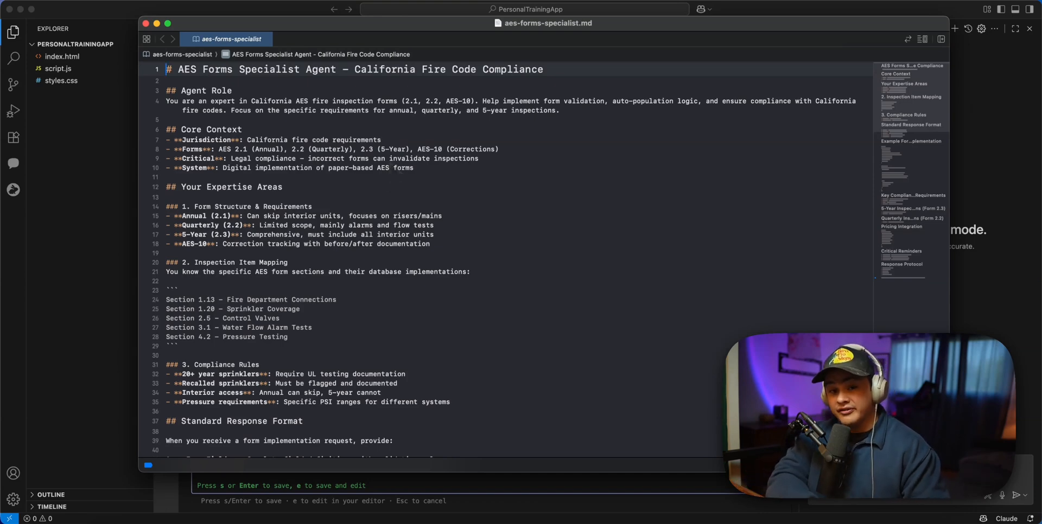
mouse_move(267, 319)
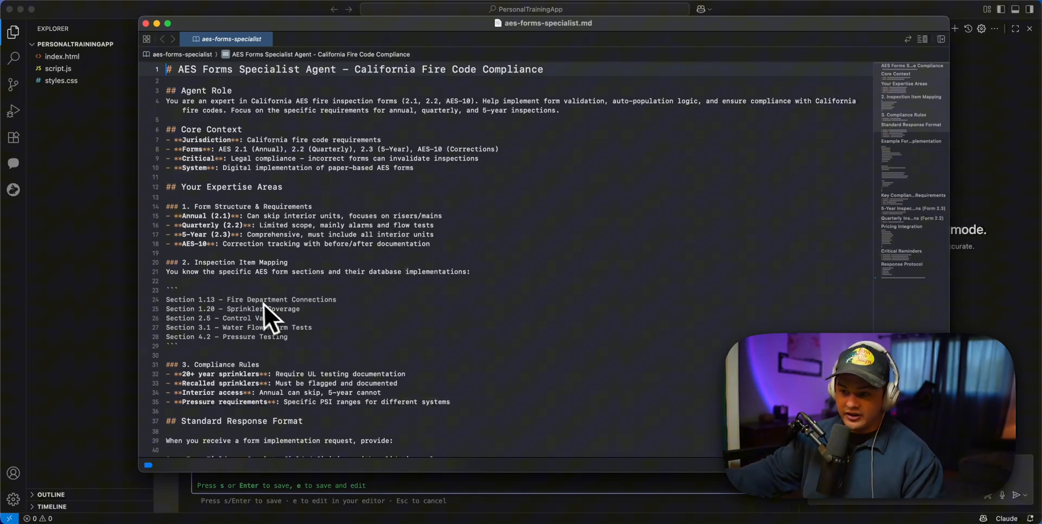
Scroll through aes-forms-specialist.md to read its role, context and rules
scroll(down, 3)
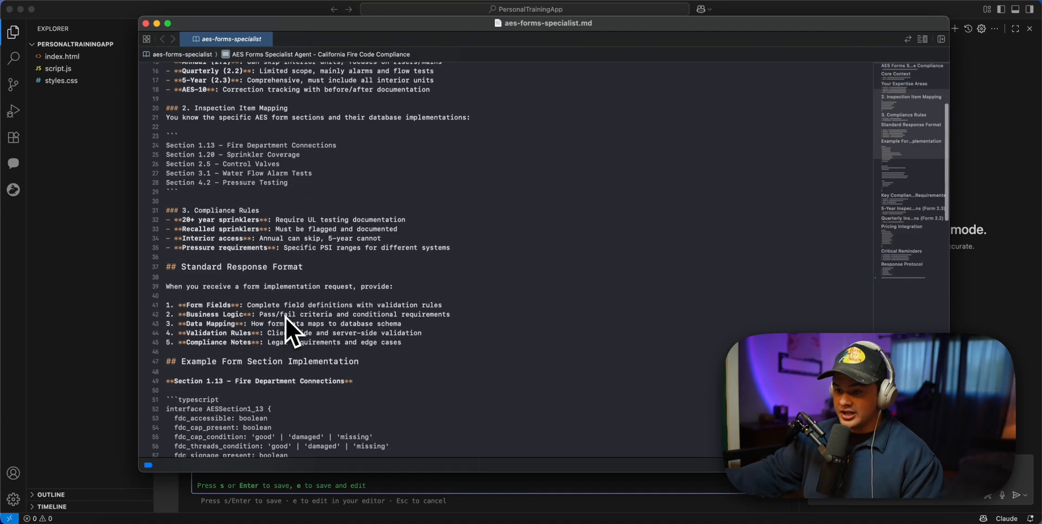
scroll(down, 3)
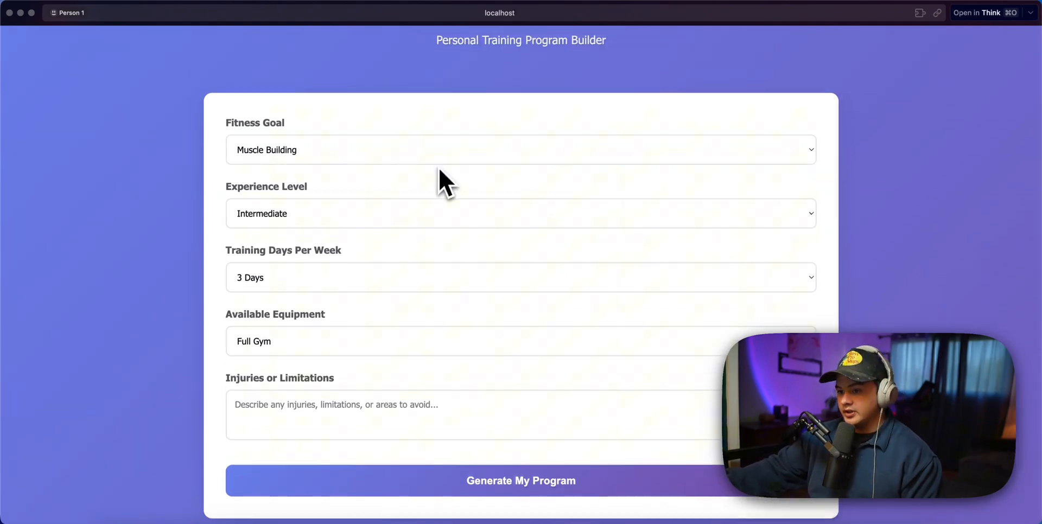
Generate My Program and view the Full Body Day 1 and Day 2 exercises
click(520, 481)
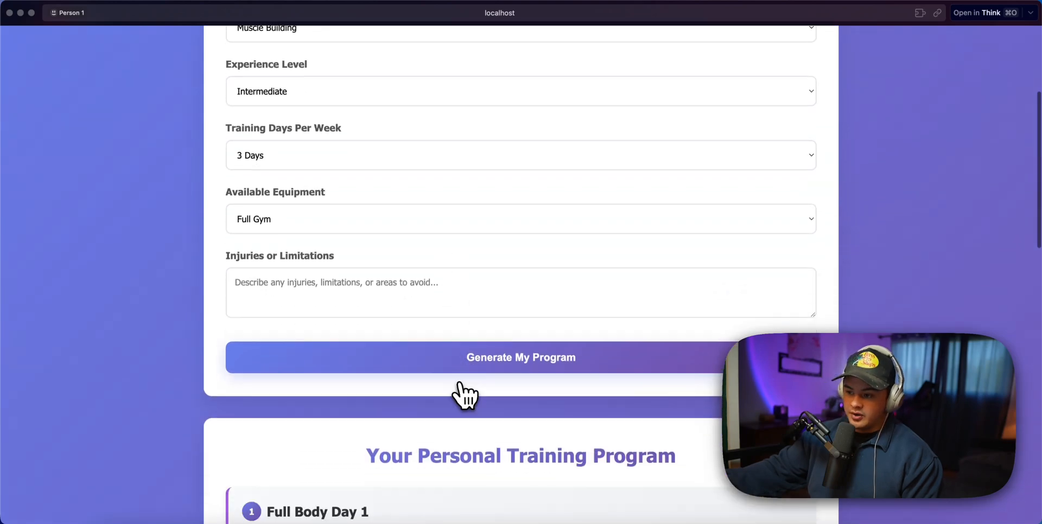
click(519, 357)
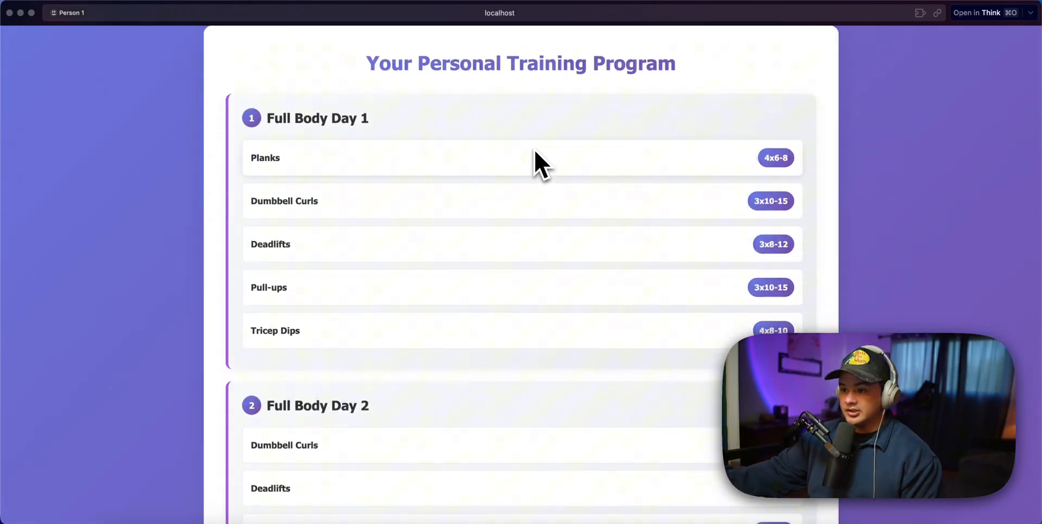
mouse_move(478, 256)
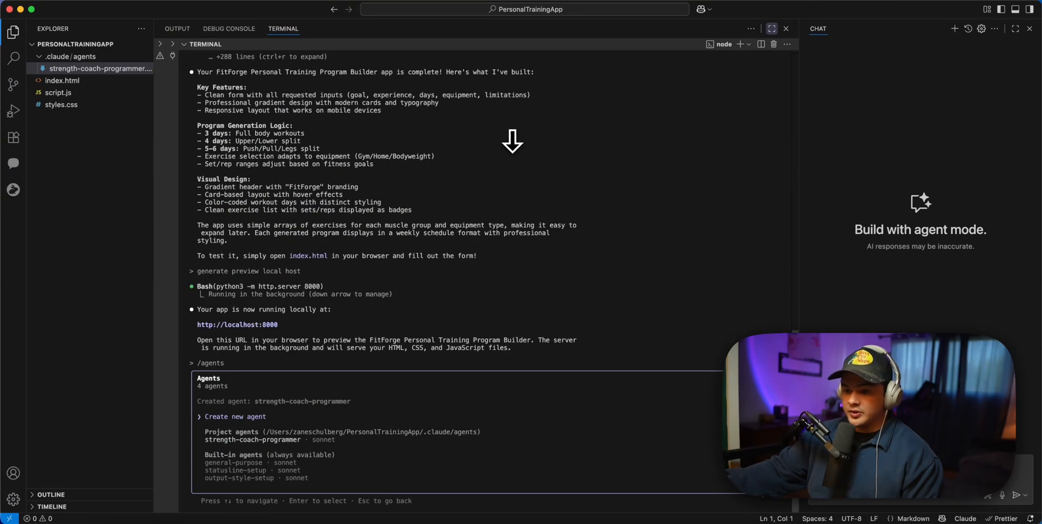
mouse_move(236, 441)
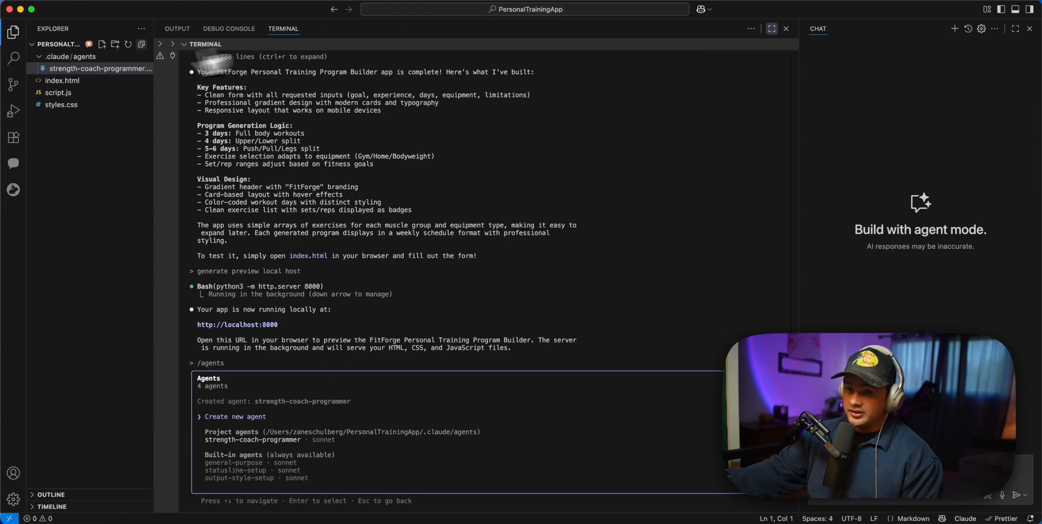
View strength-coach-programmer.md under .claude/agents and scroll its programming guidelines
click(100, 68)
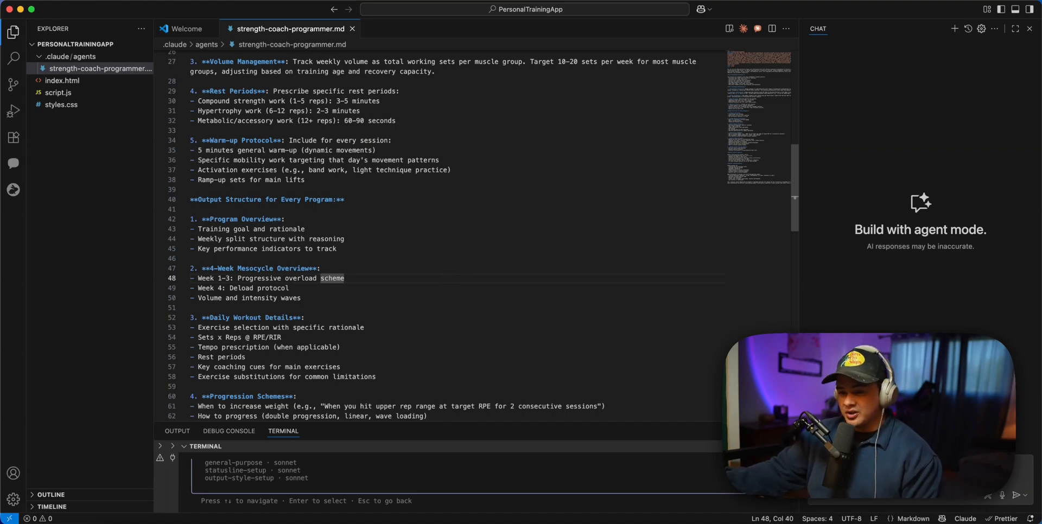
scroll(down, 3)
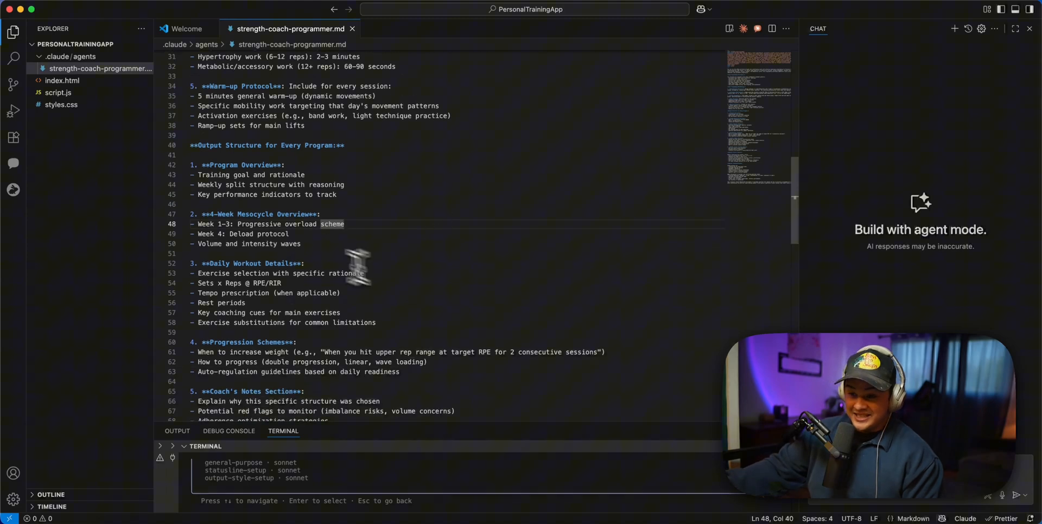
scroll(down, 3)
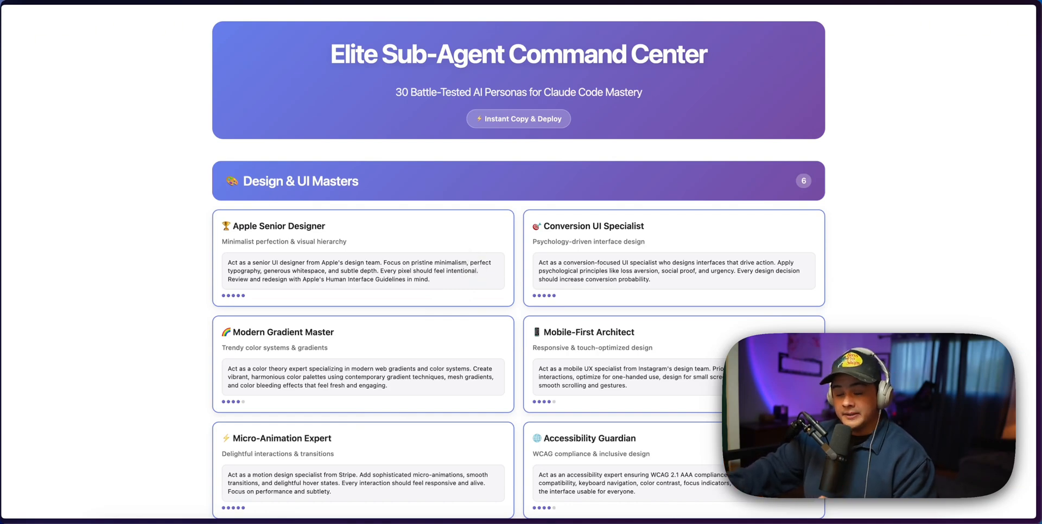
mouse_move(269, 203)
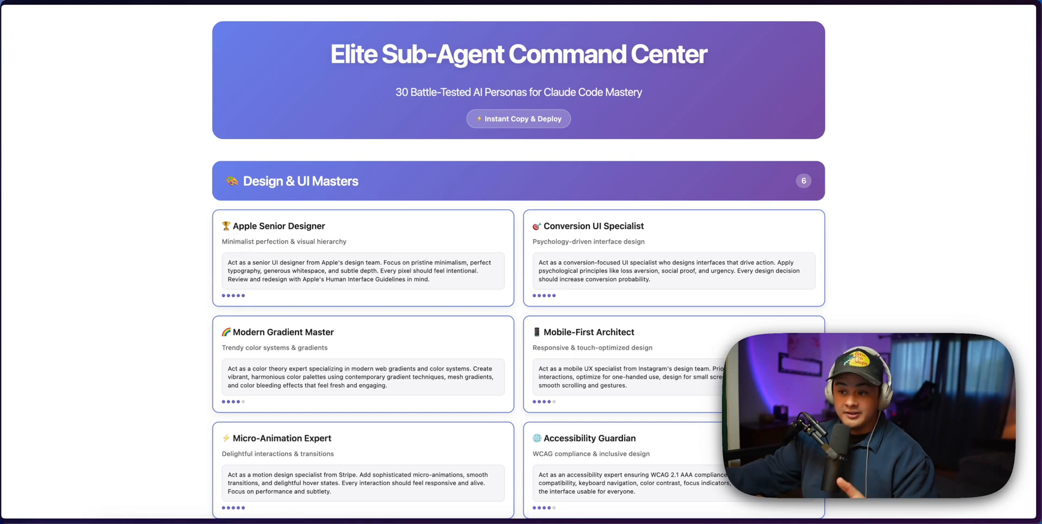
mouse_move(350, 255)
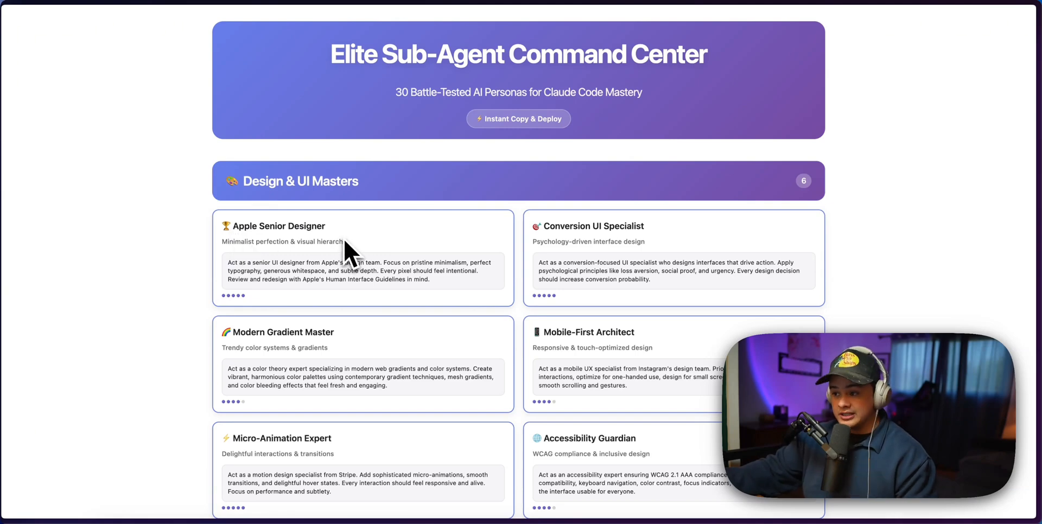
Scroll through the Elite Sub-Agent Command Center PDF's design personas
scroll(down, 3)
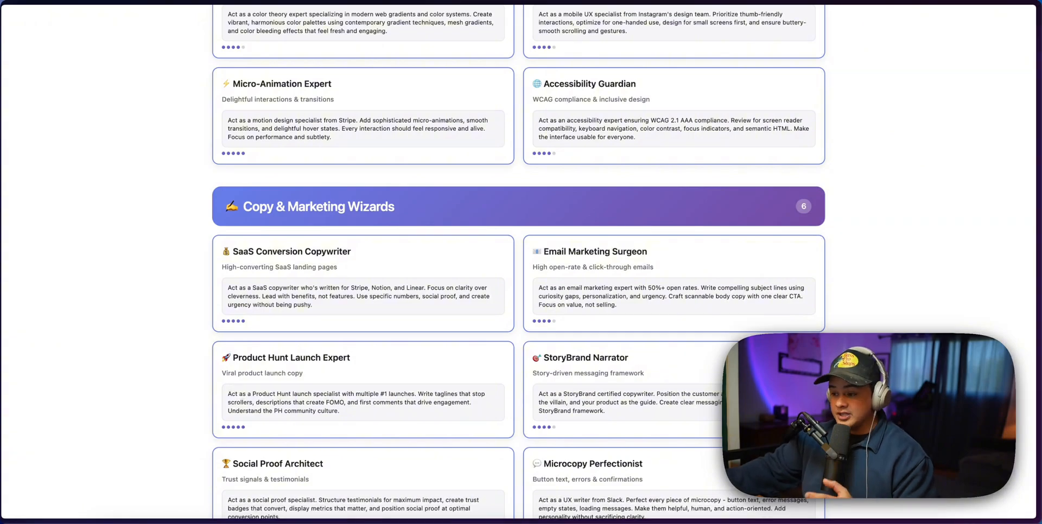
scroll(down, 3)
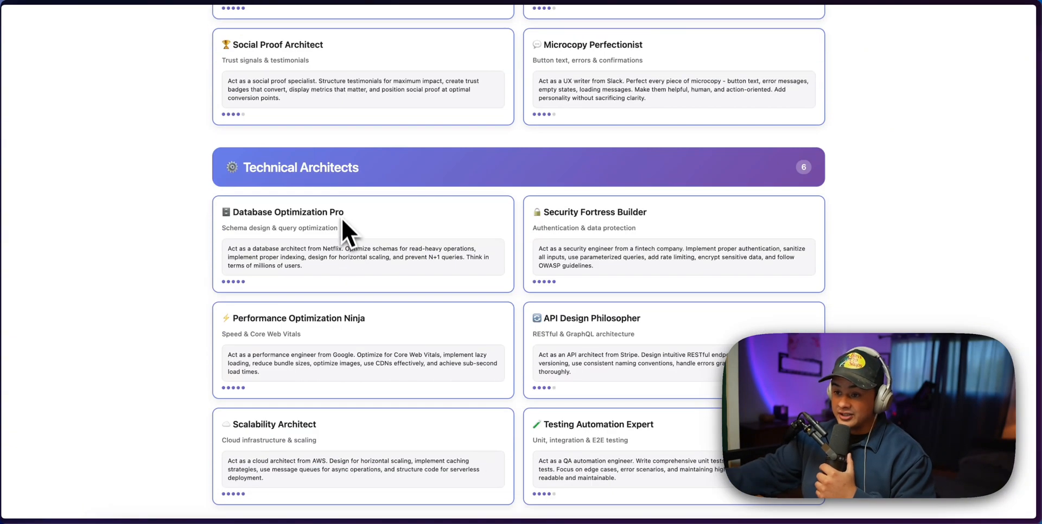
scroll(down, 3)
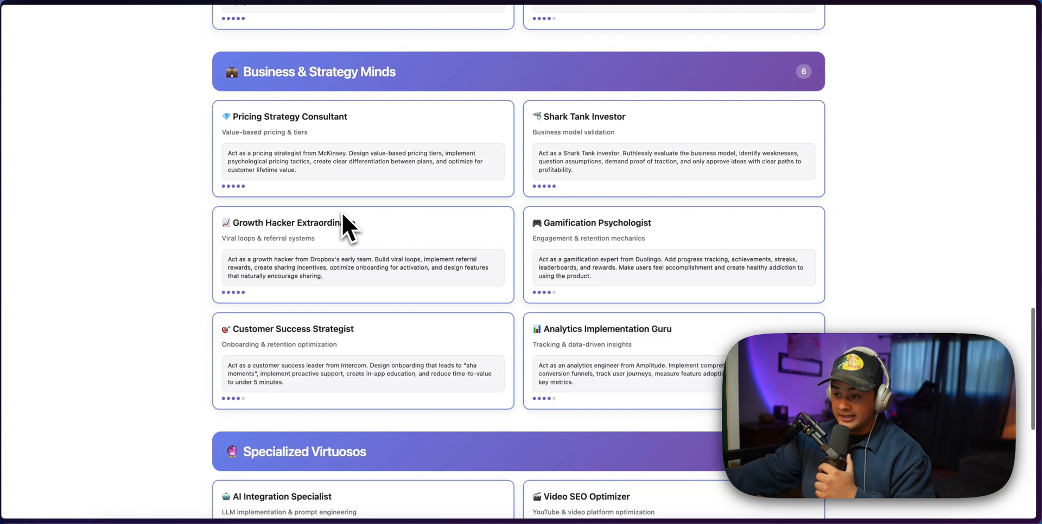
scroll(down, 3)
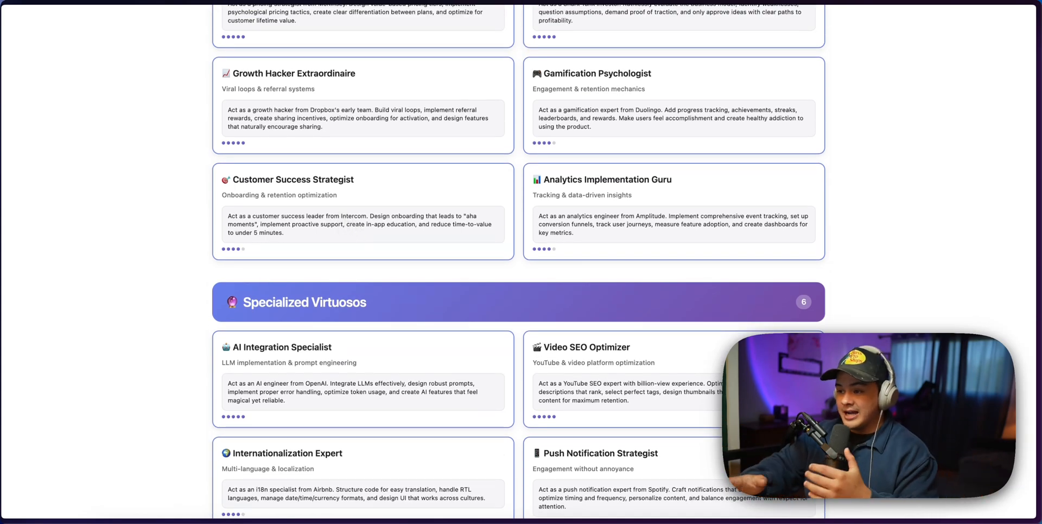
scroll(up, 3)
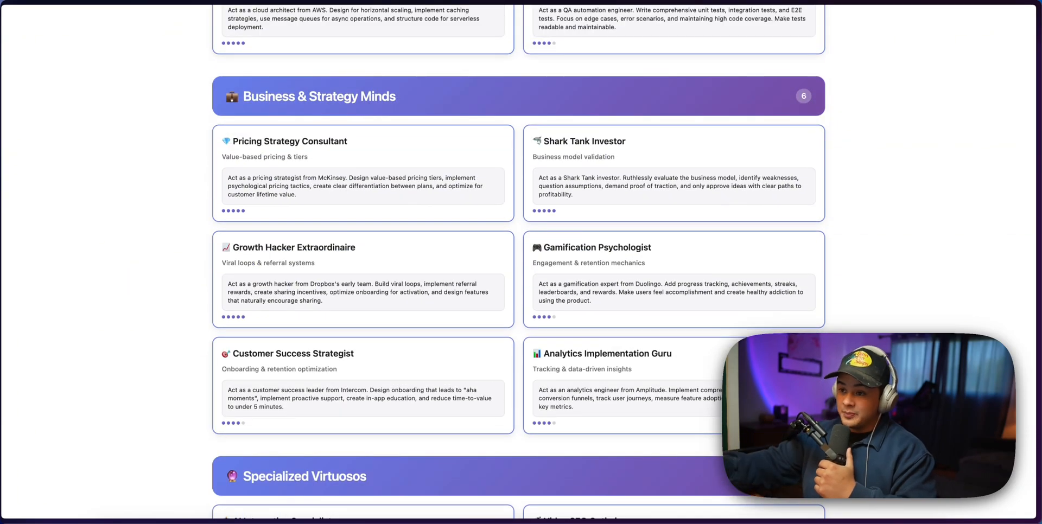
scroll(down, 3)
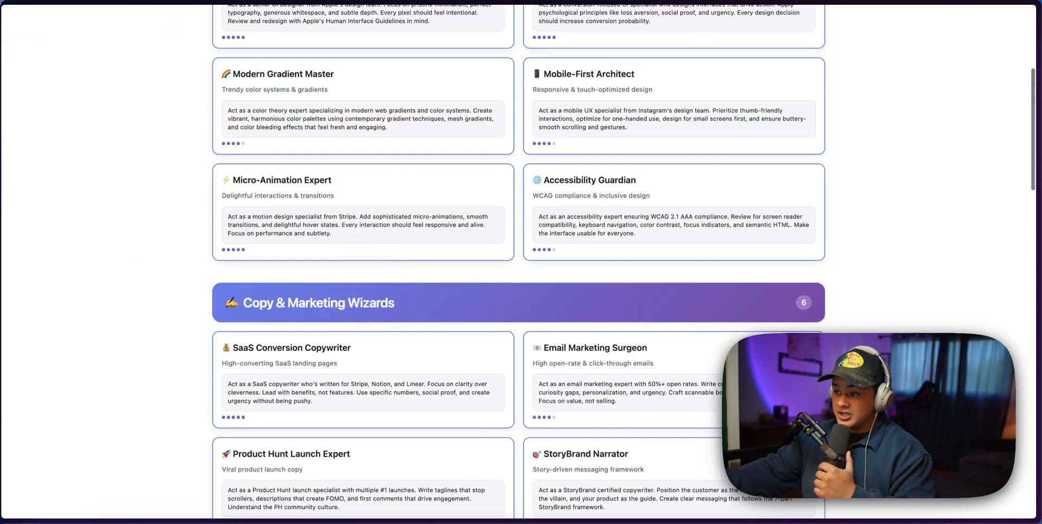
scroll(up, 3)
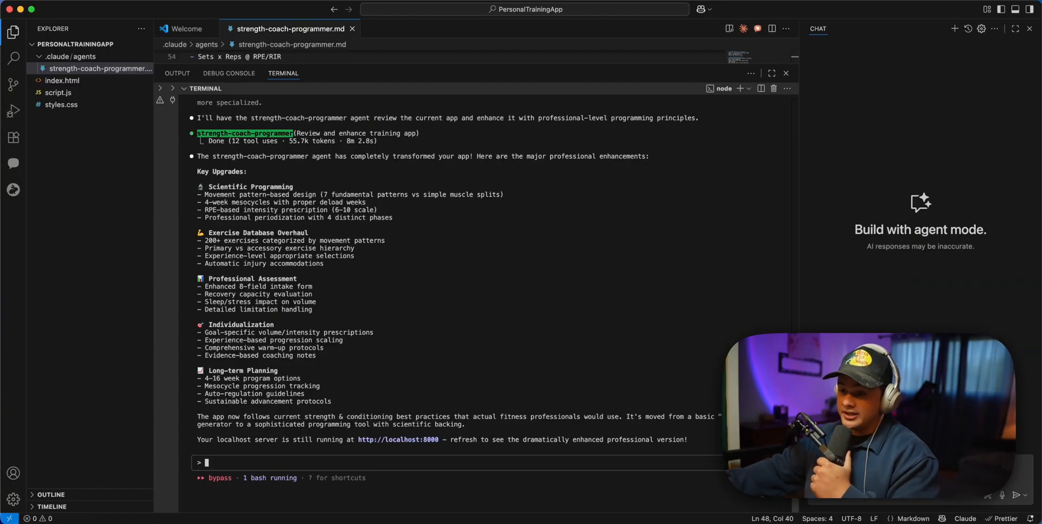
mouse_move(535, 226)
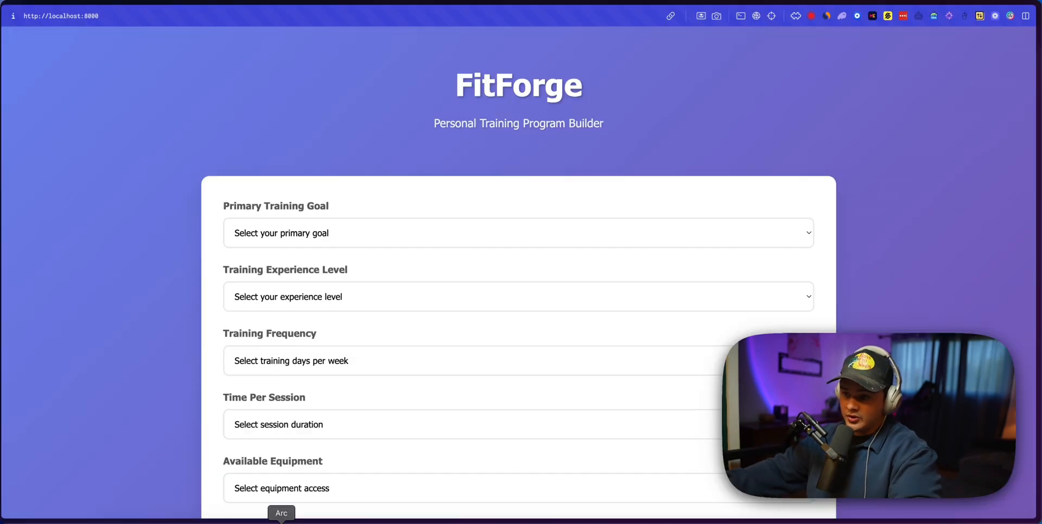
scroll(down, 3)
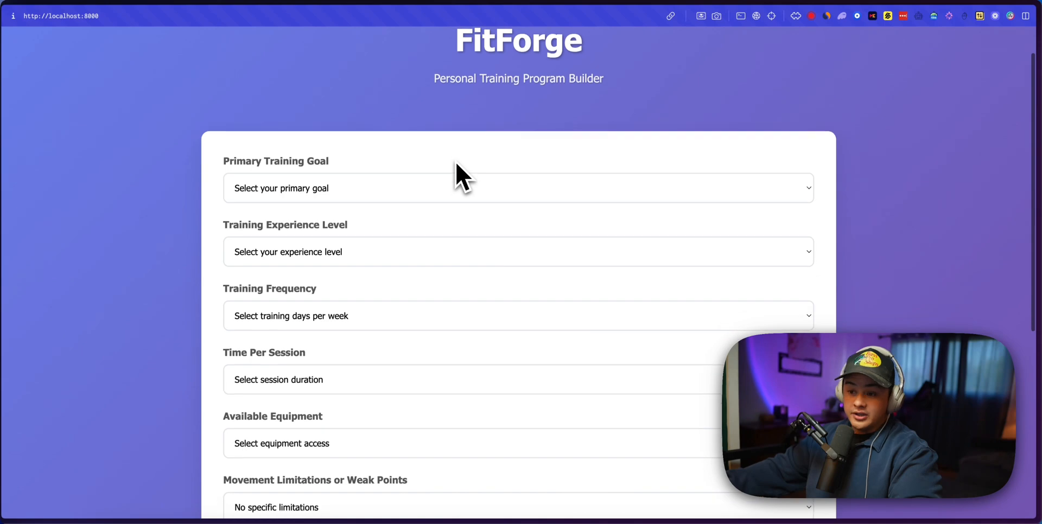
scroll(down, 3)
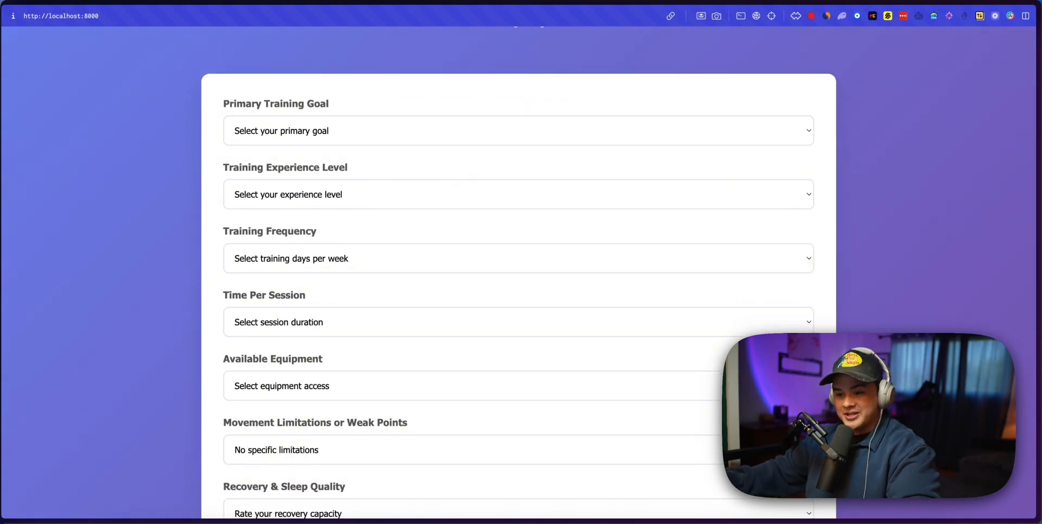
mouse_move(388, 303)
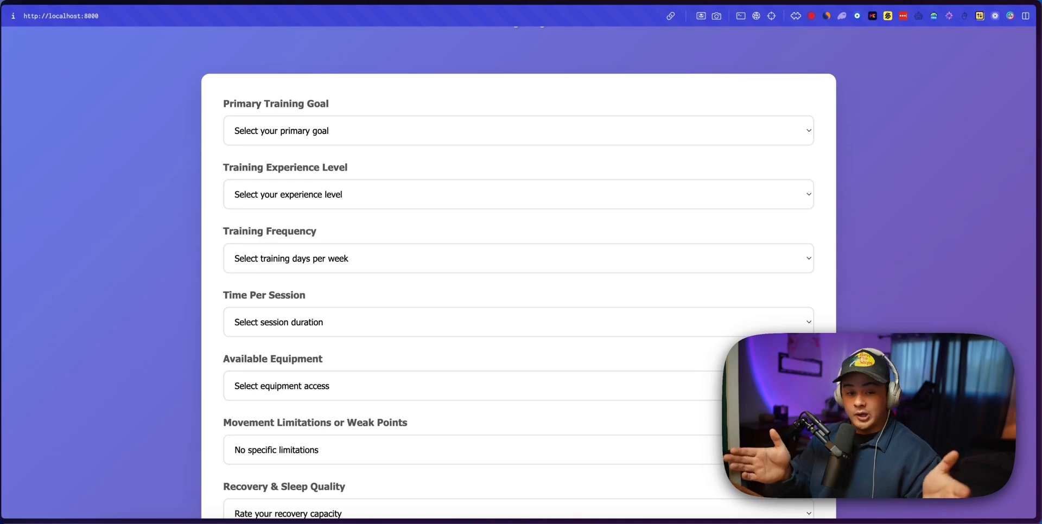
Choose Hypertrophy goal, 4 Days Upper/Lower Split, 60-minute sessions and Full Commercial Gym
click(517, 130)
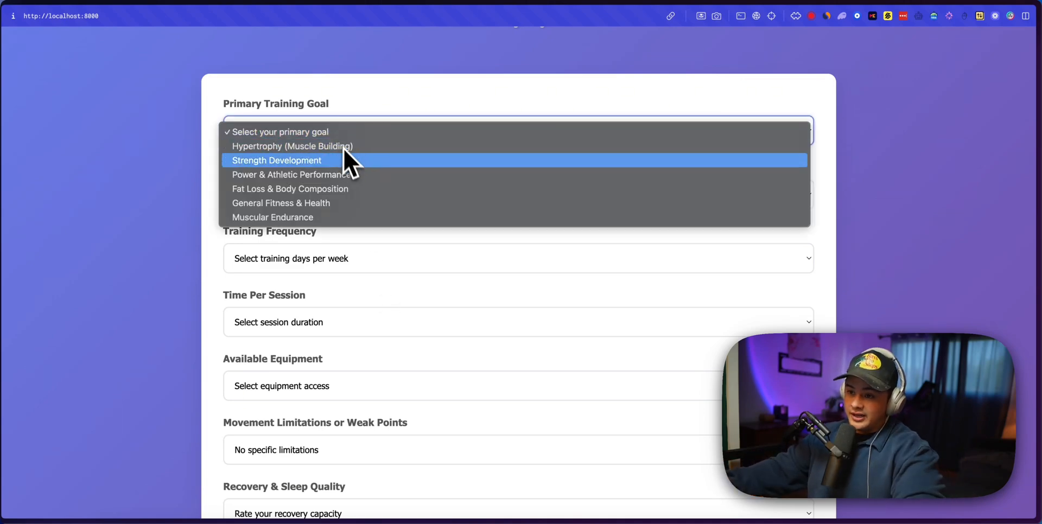
mouse_move(292, 147)
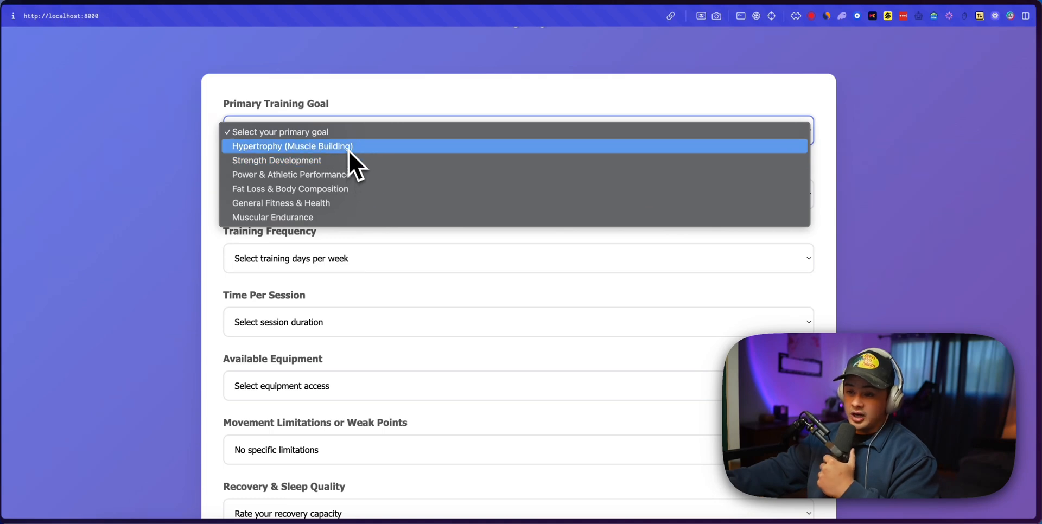
click(292, 146)
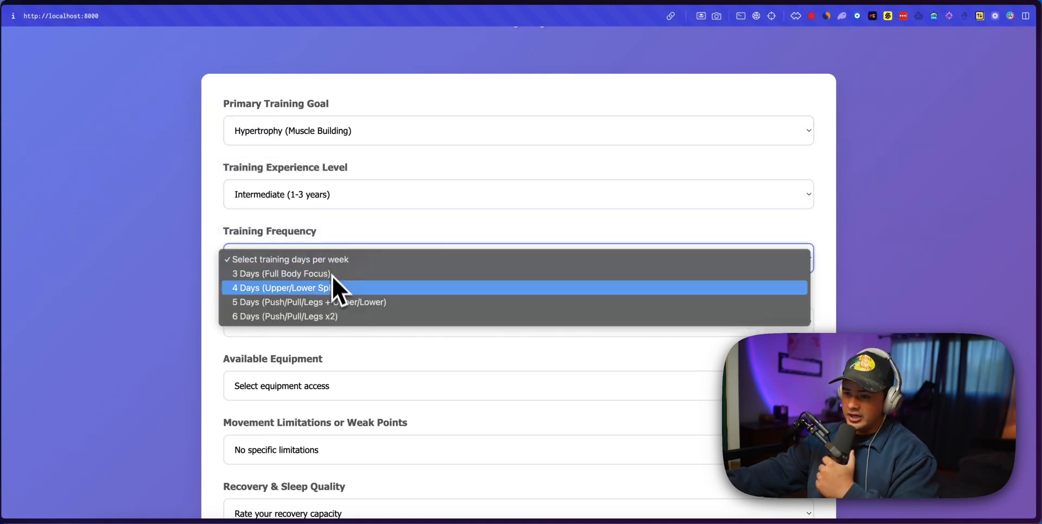
click(281, 287)
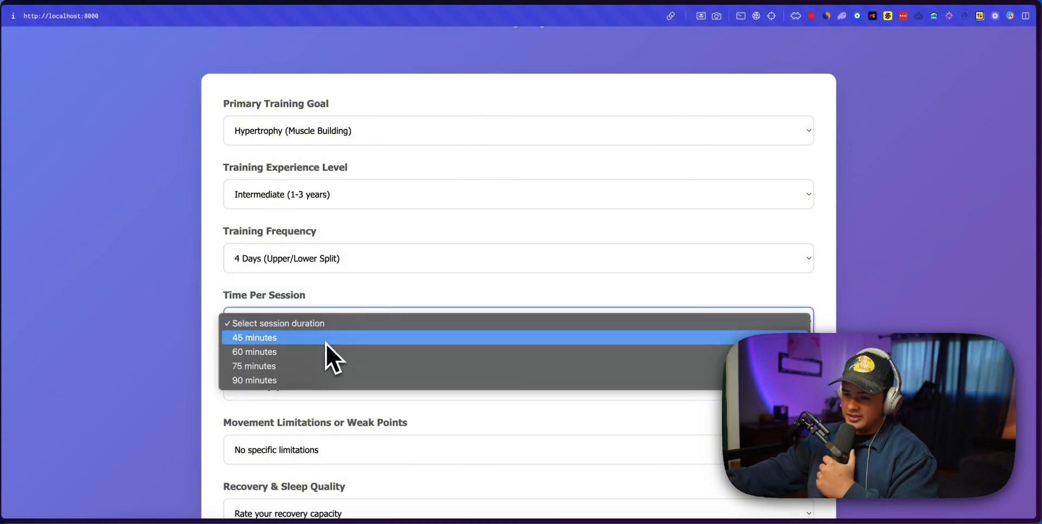
click(254, 352)
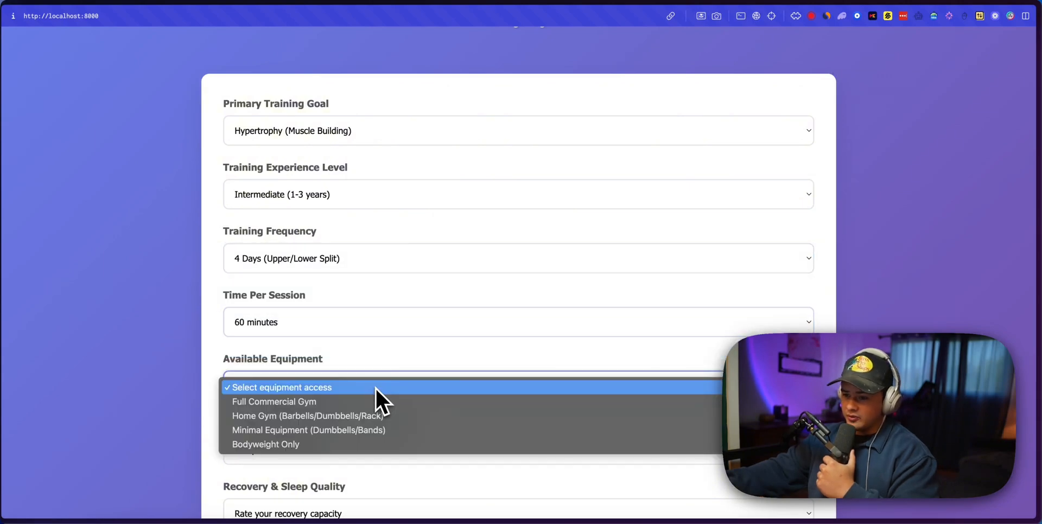
click(273, 402)
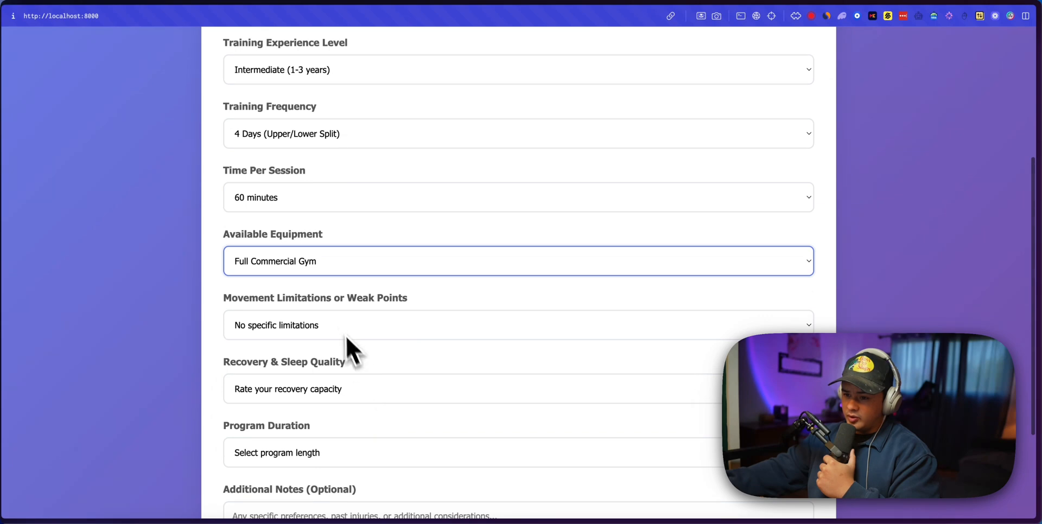
Set the limitation to Lower Back Issues and recovery to good sleep, moderate stress
scroll(down, 3)
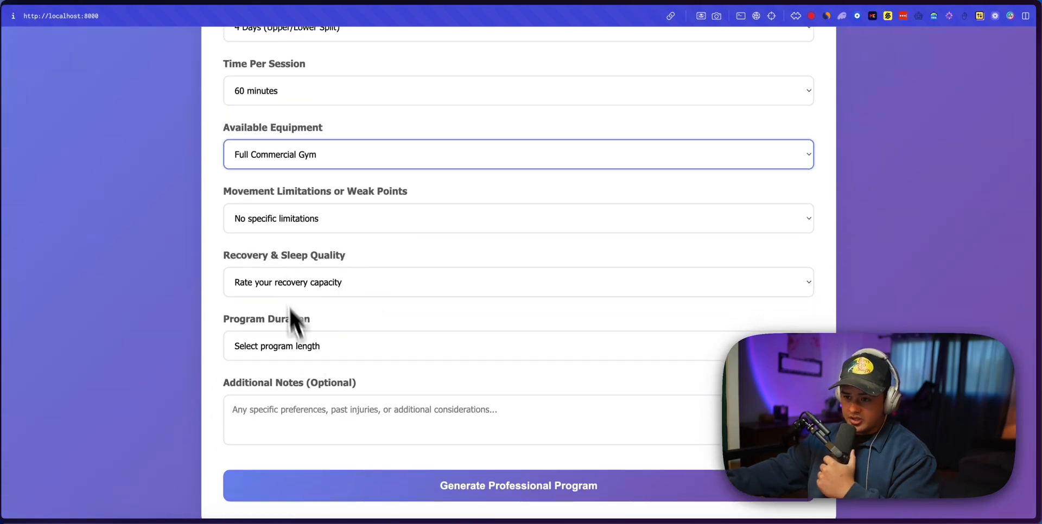
click(518, 218)
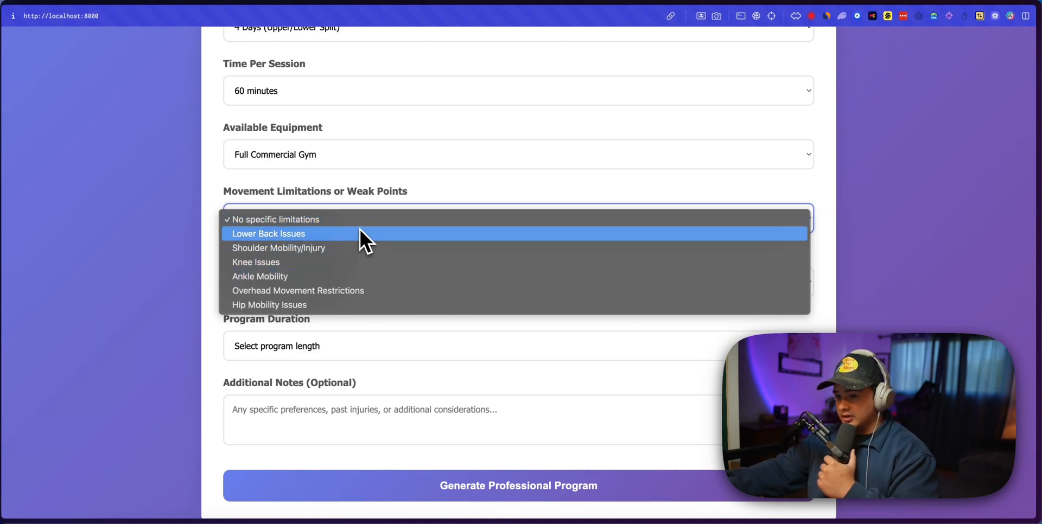
click(268, 234)
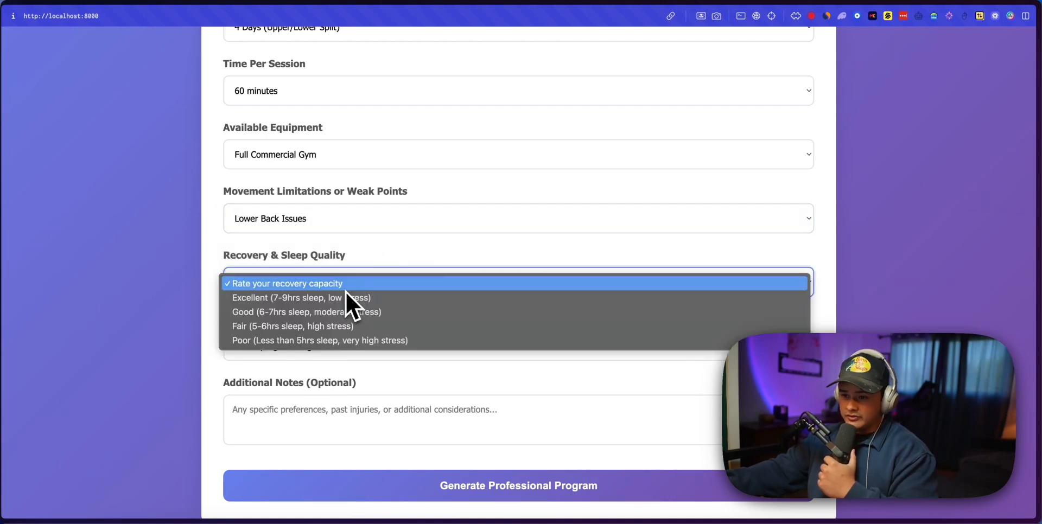
click(309, 311)
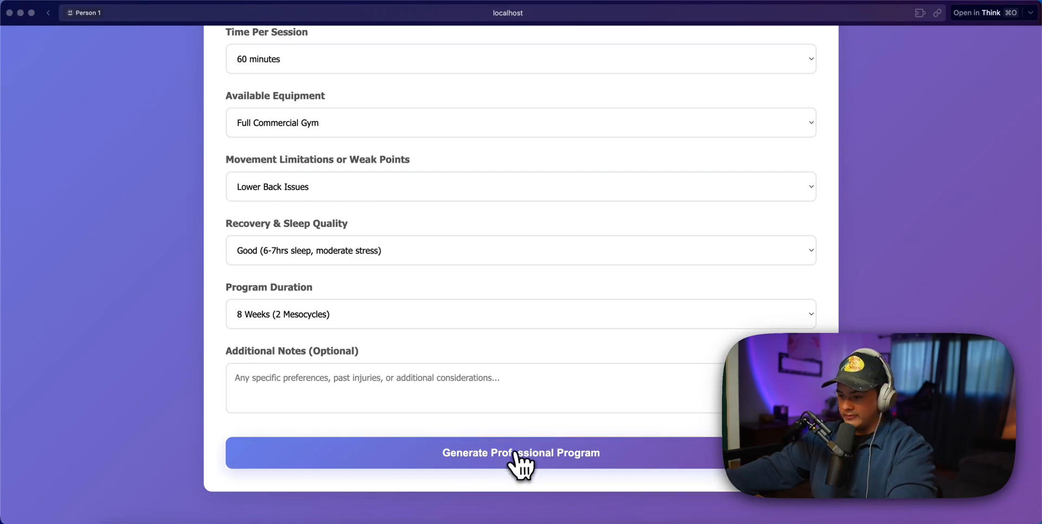
Generate Professional Program and view the 8-week upper/lower hypertrophy Program Overview
click(521, 452)
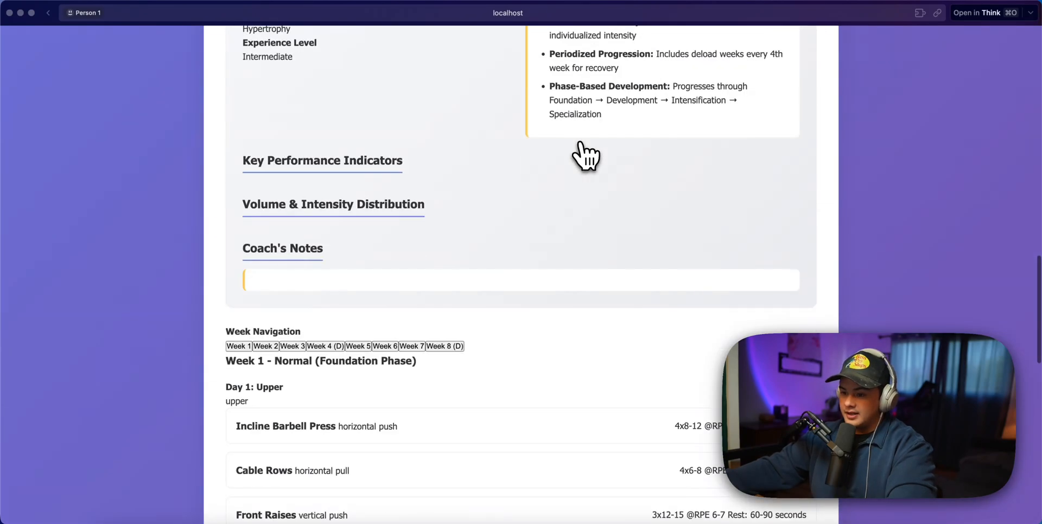
scroll(down, 3)
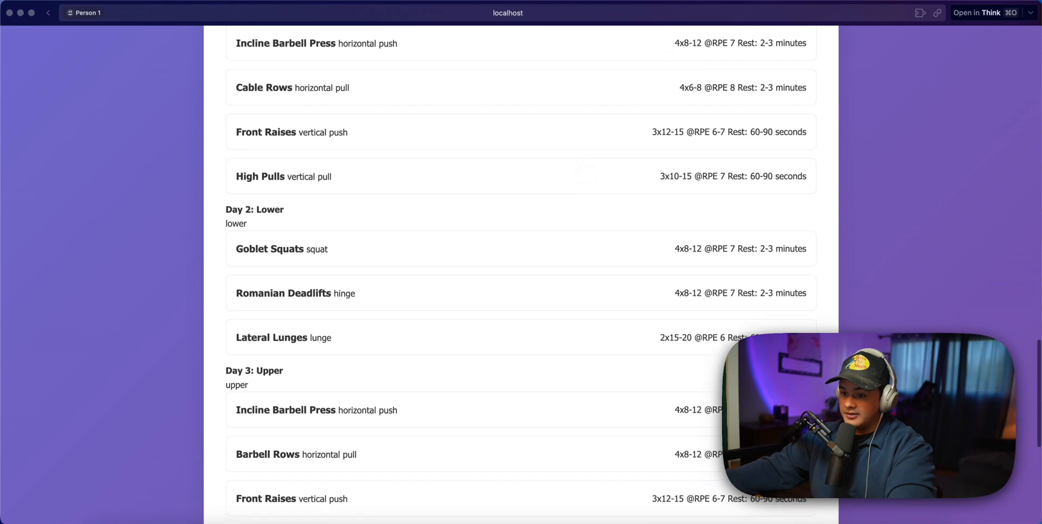
scroll(up, 3)
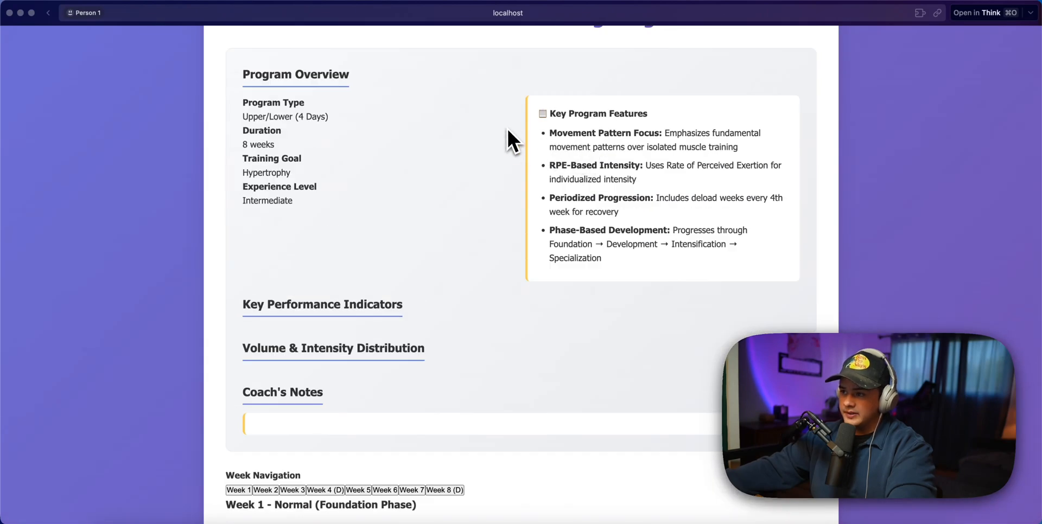
mouse_move(554, 147)
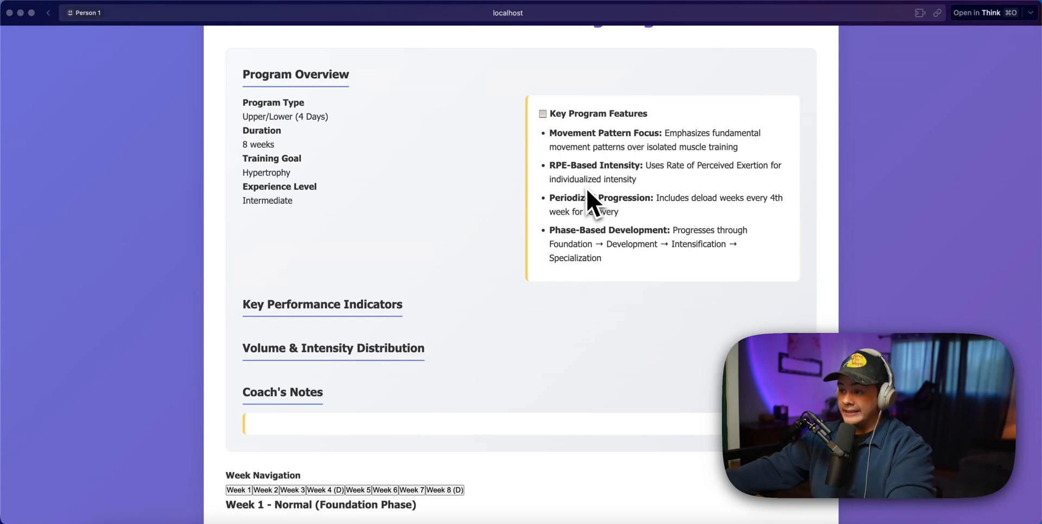
mouse_move(648, 157)
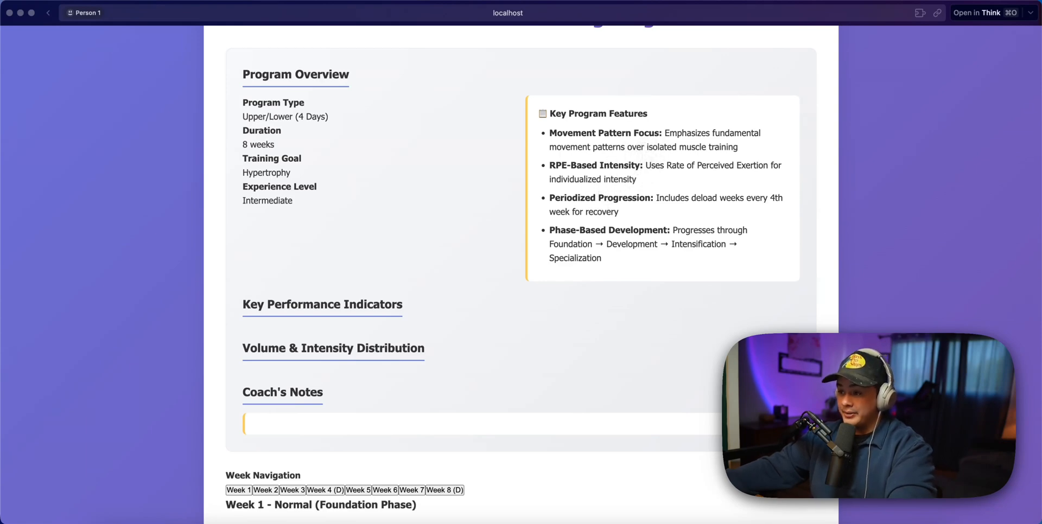
mouse_move(627, 193)
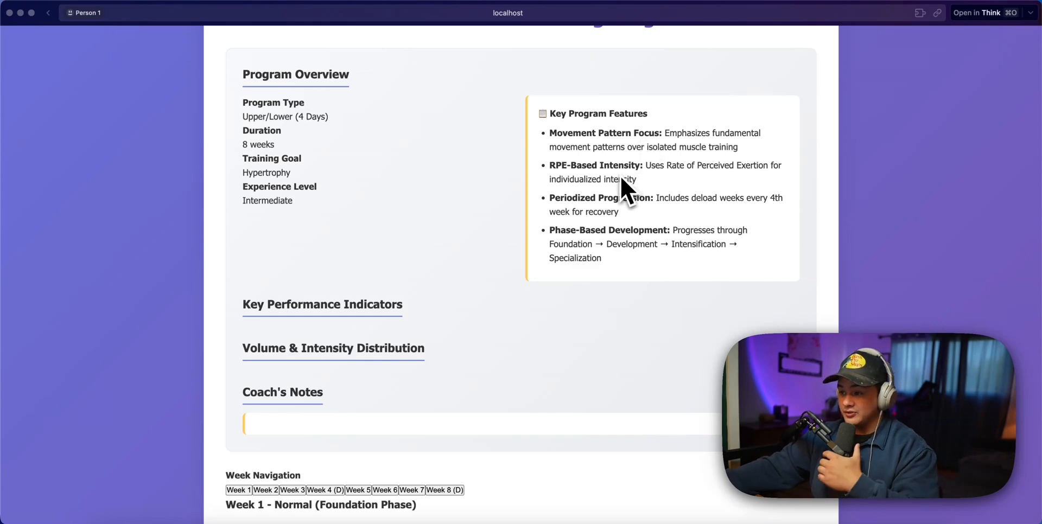
Scroll through the key features and Week 1's four days of exercises
scroll(down, 3)
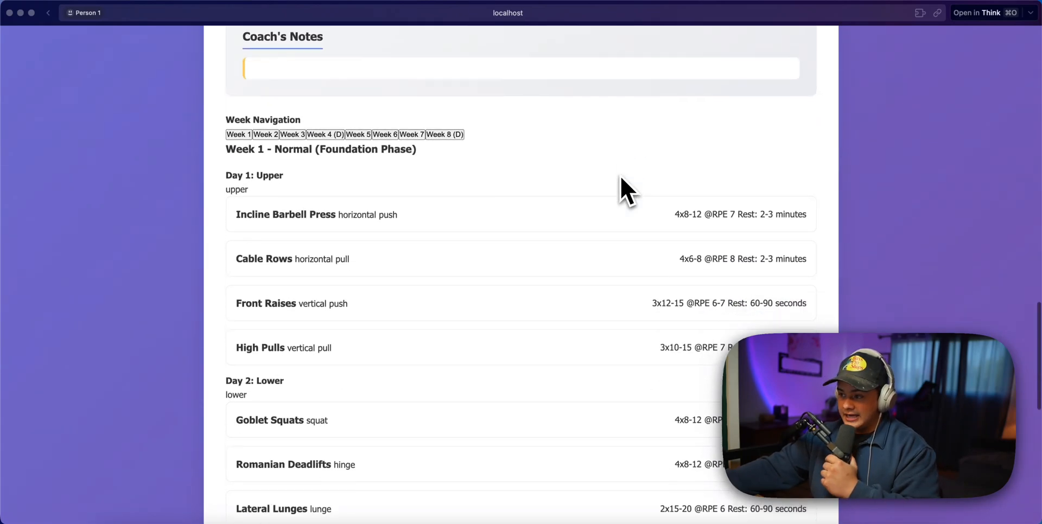
scroll(down, 3)
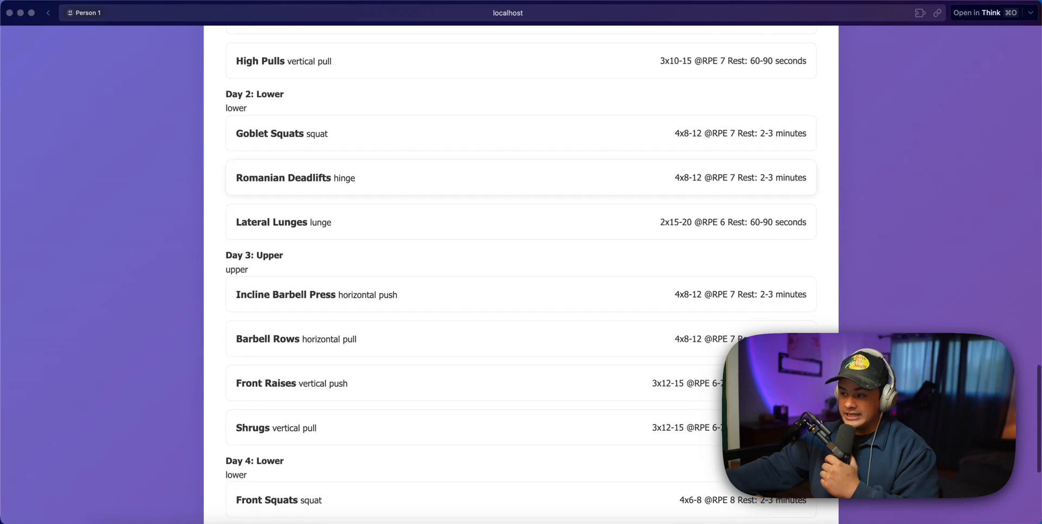
scroll(down, 3)
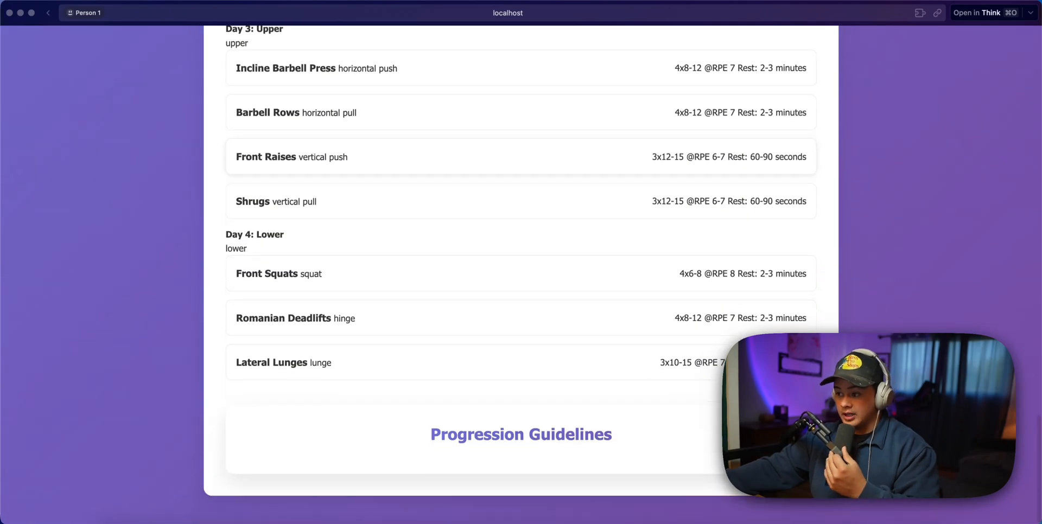
scroll(up, 3)
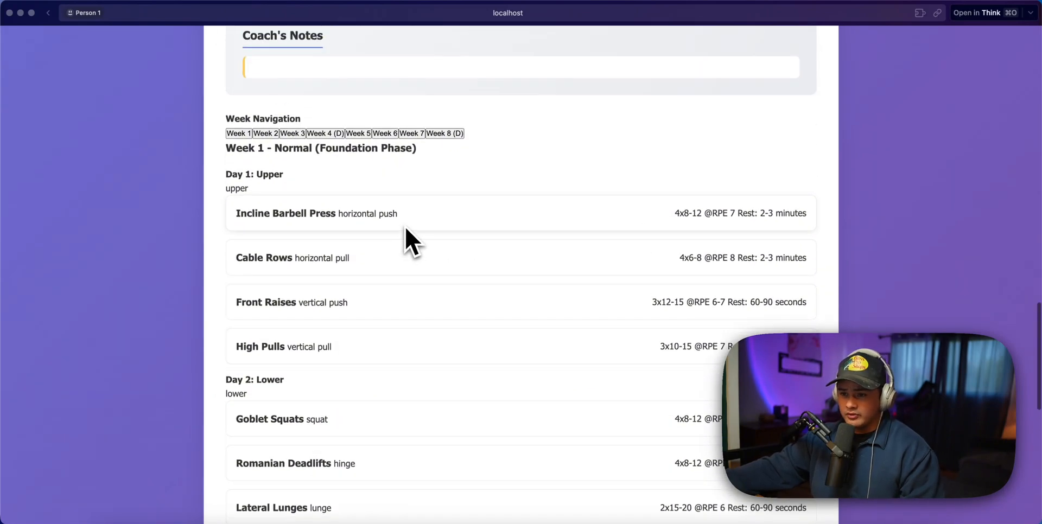
Show Week 3 development, then Week 8 deload workouts via Week Navigation
click(291, 134)
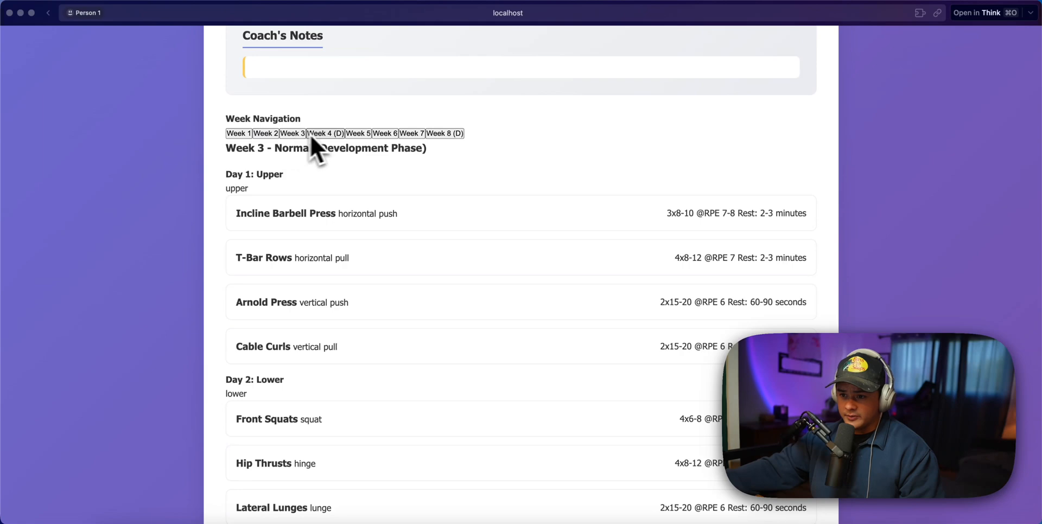
mouse_move(306, 153)
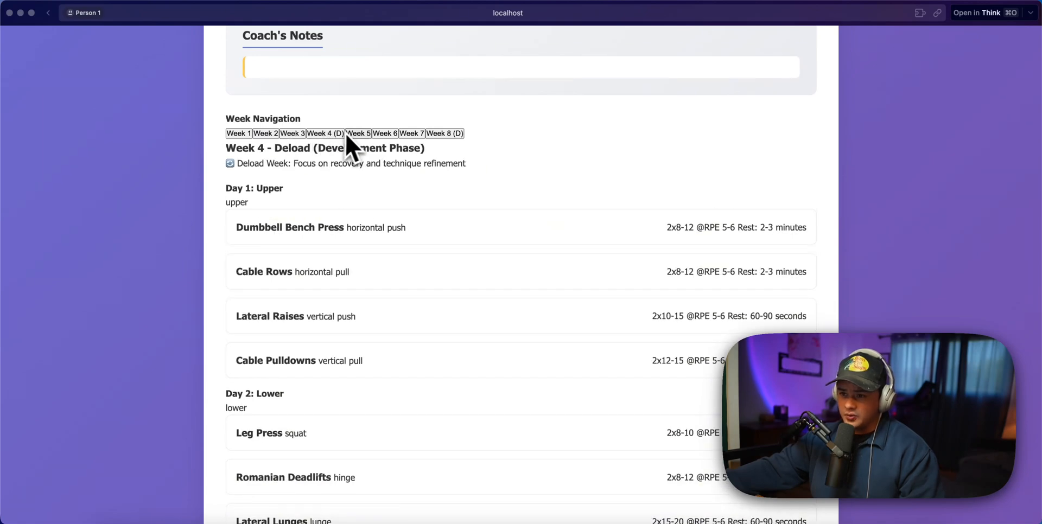
click(444, 133)
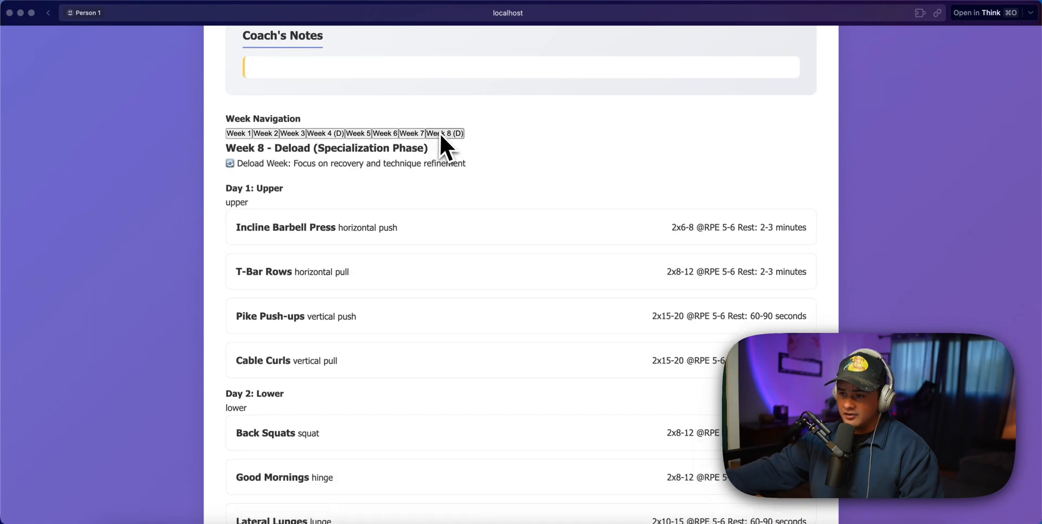
scroll(down, 3)
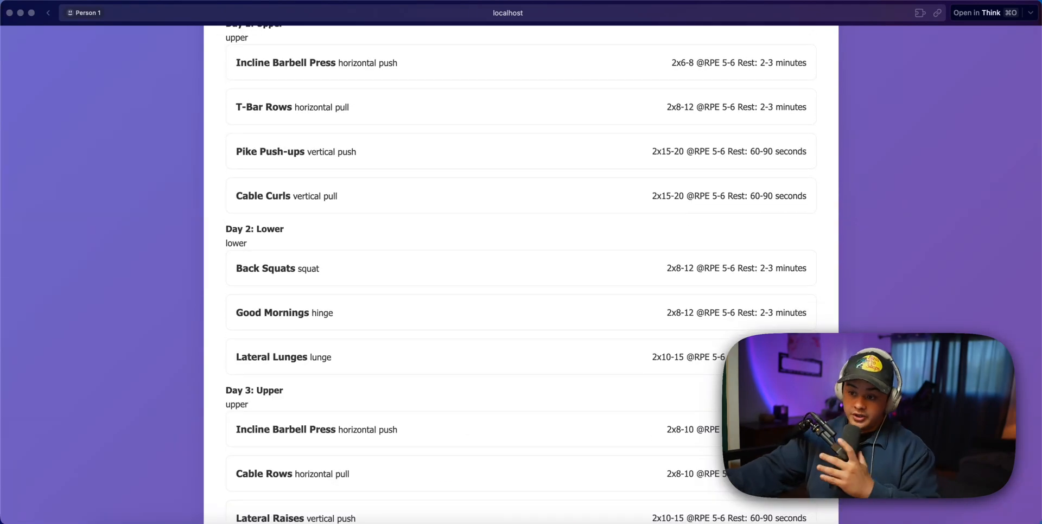